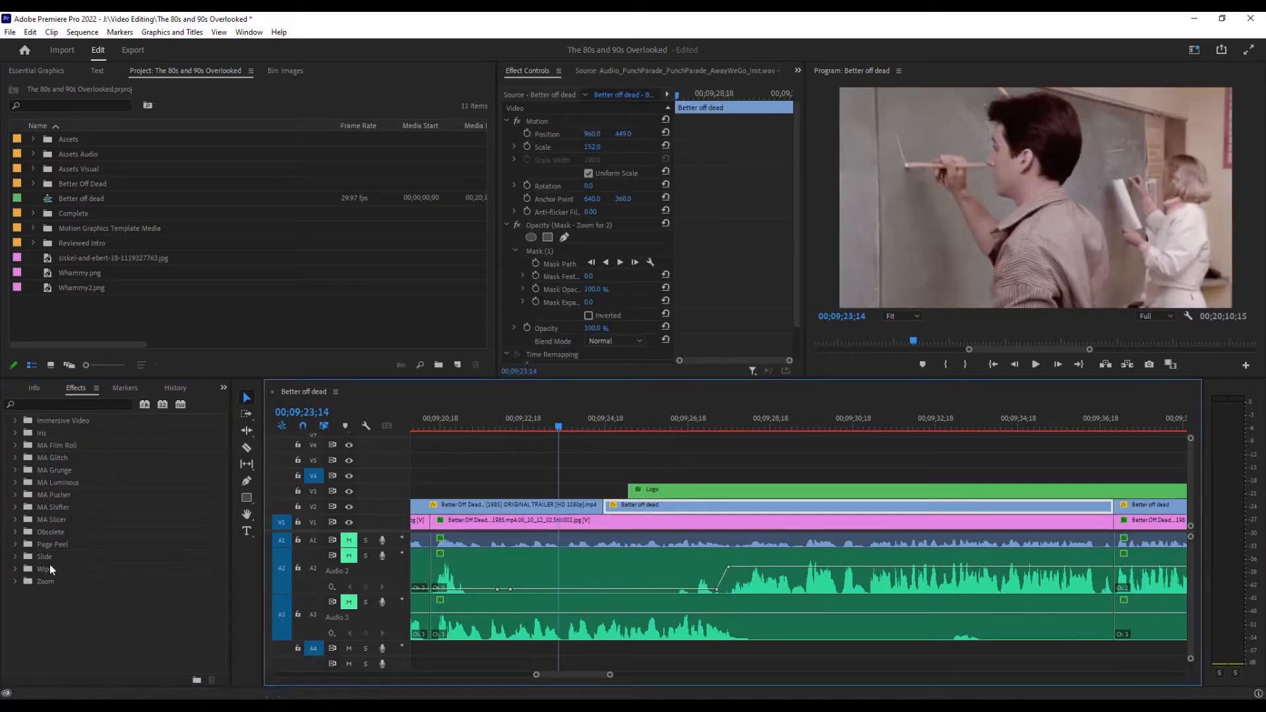
- Add a Push transition from the Slide group at the trailer-to-Better Off Dead cut and view its settings
click(16, 556)
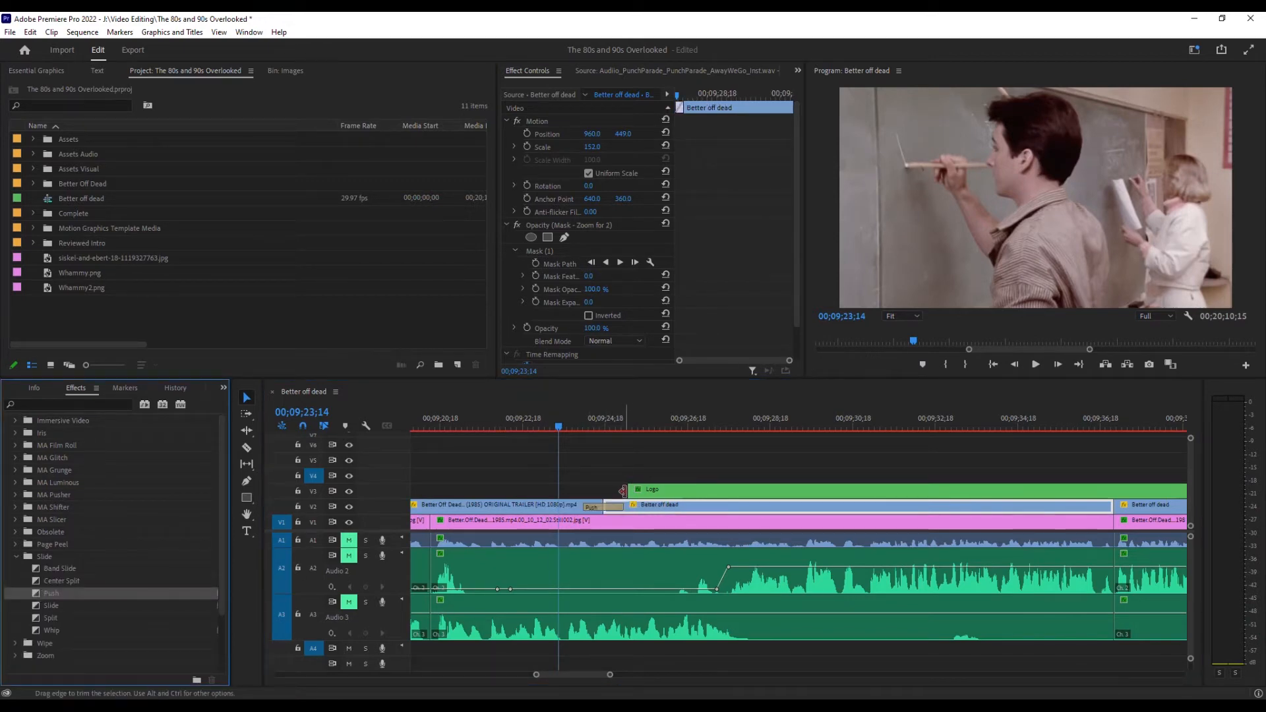
click(602, 507)
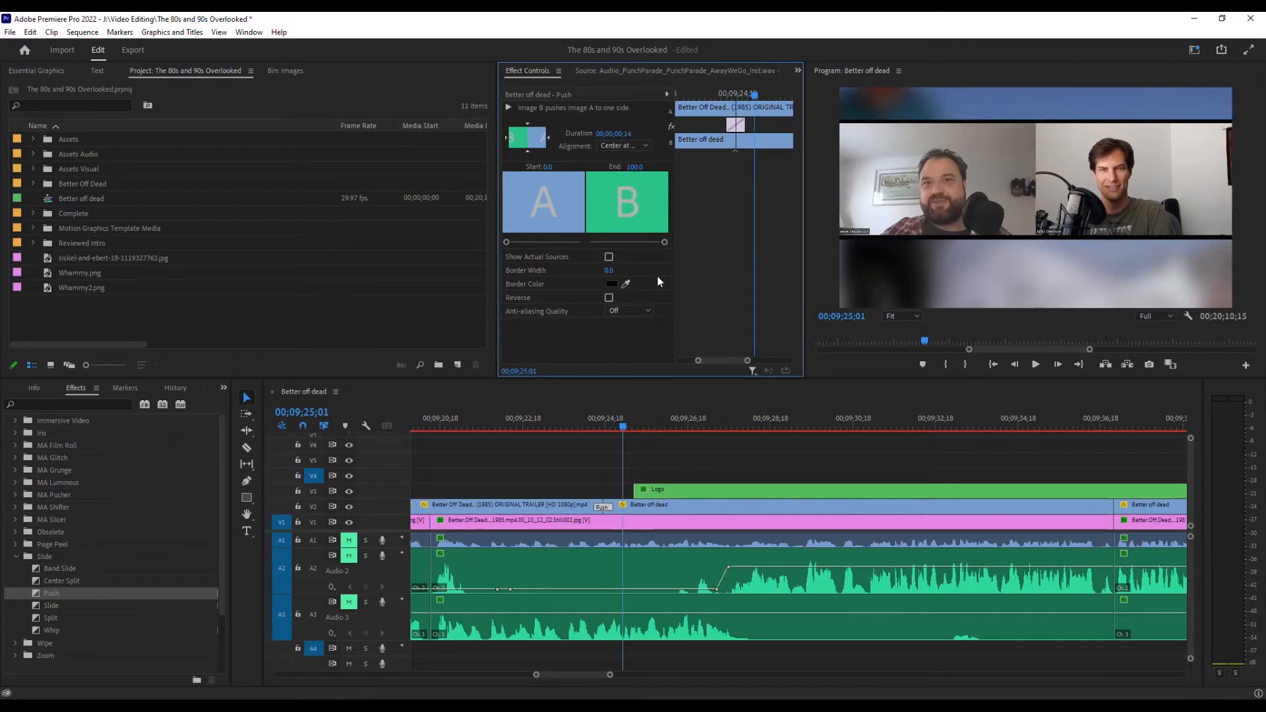
- Select the Push transition at the cut for removal
click(602, 505)
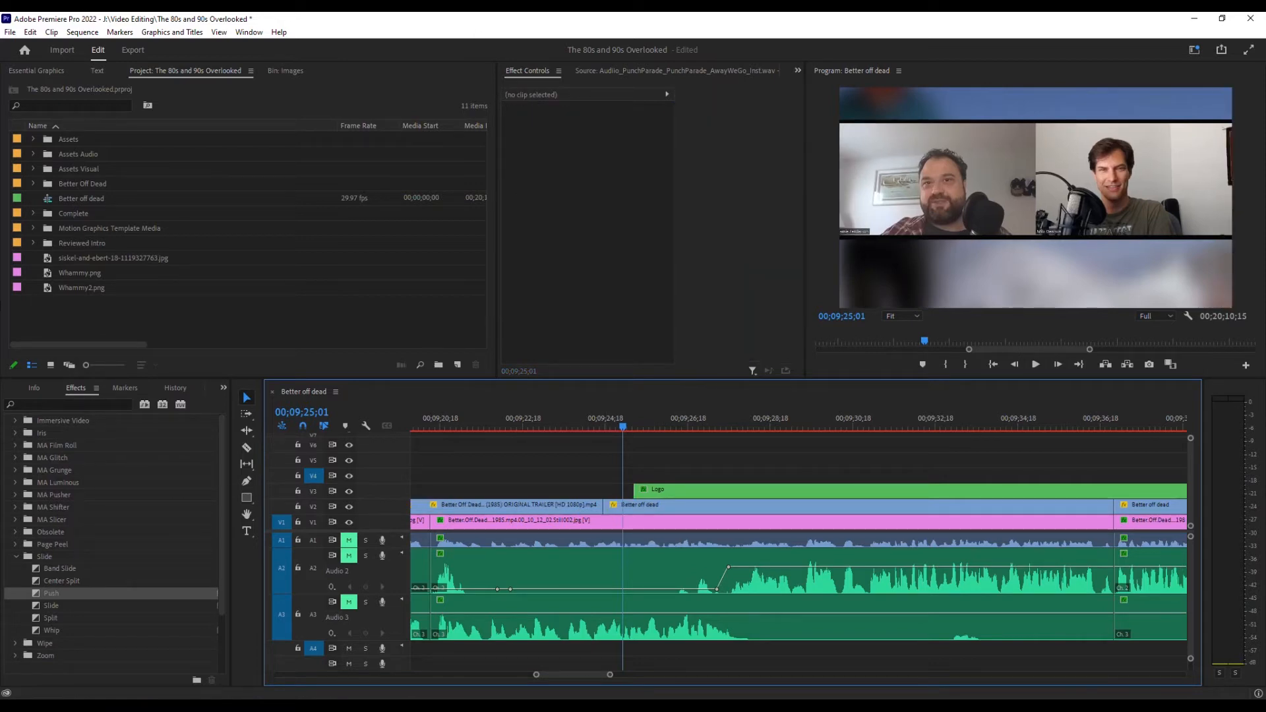
- Show the Effects panel's options list after a look through the Window menu
click(250, 31)
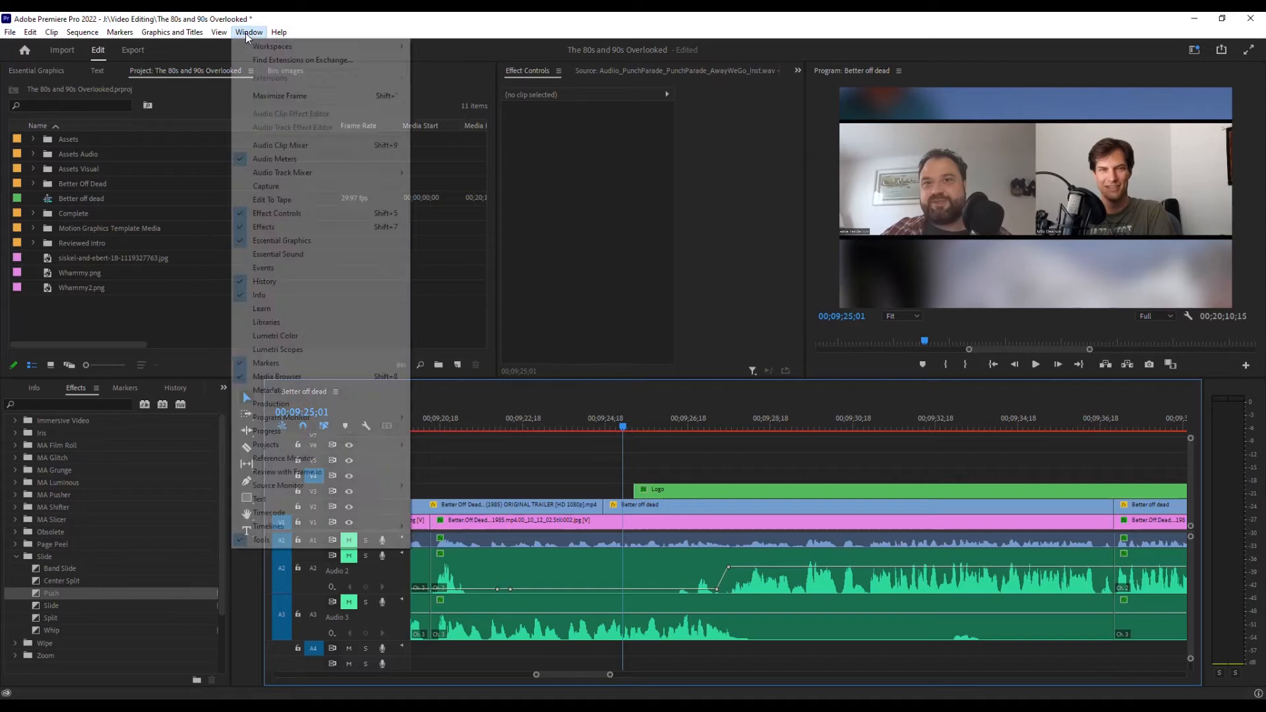
mouse_move(265, 186)
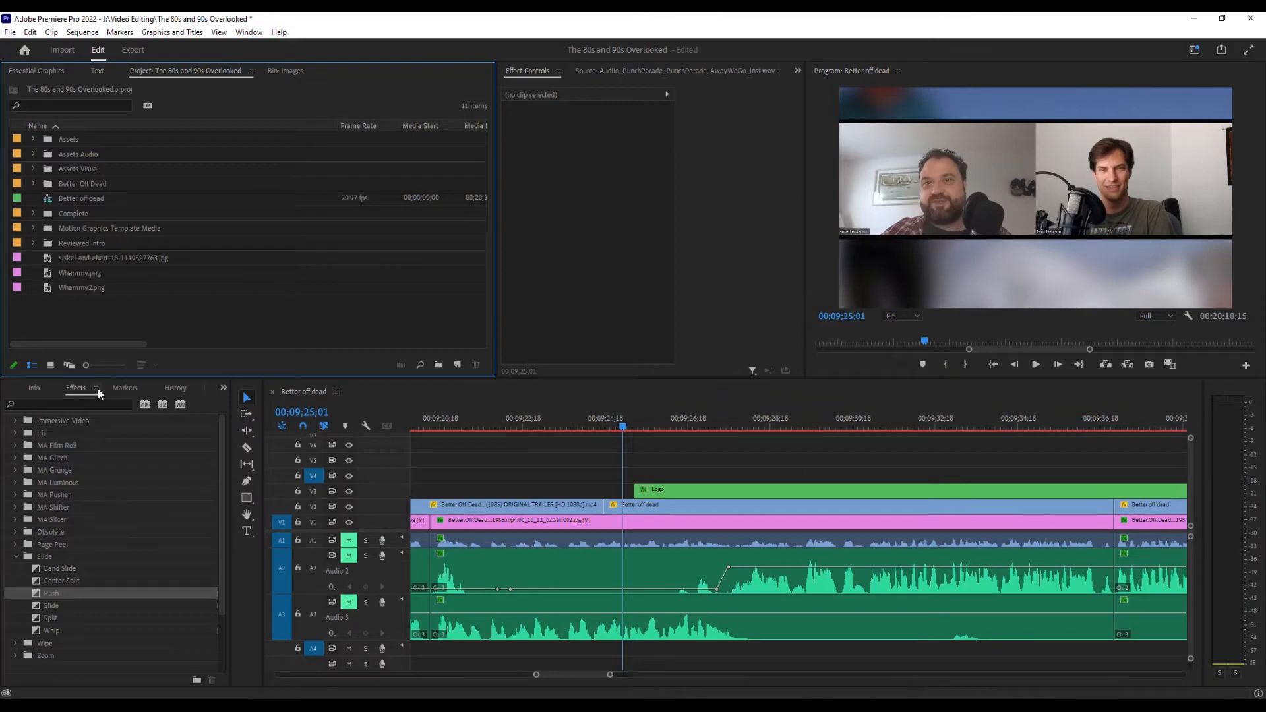
click(95, 392)
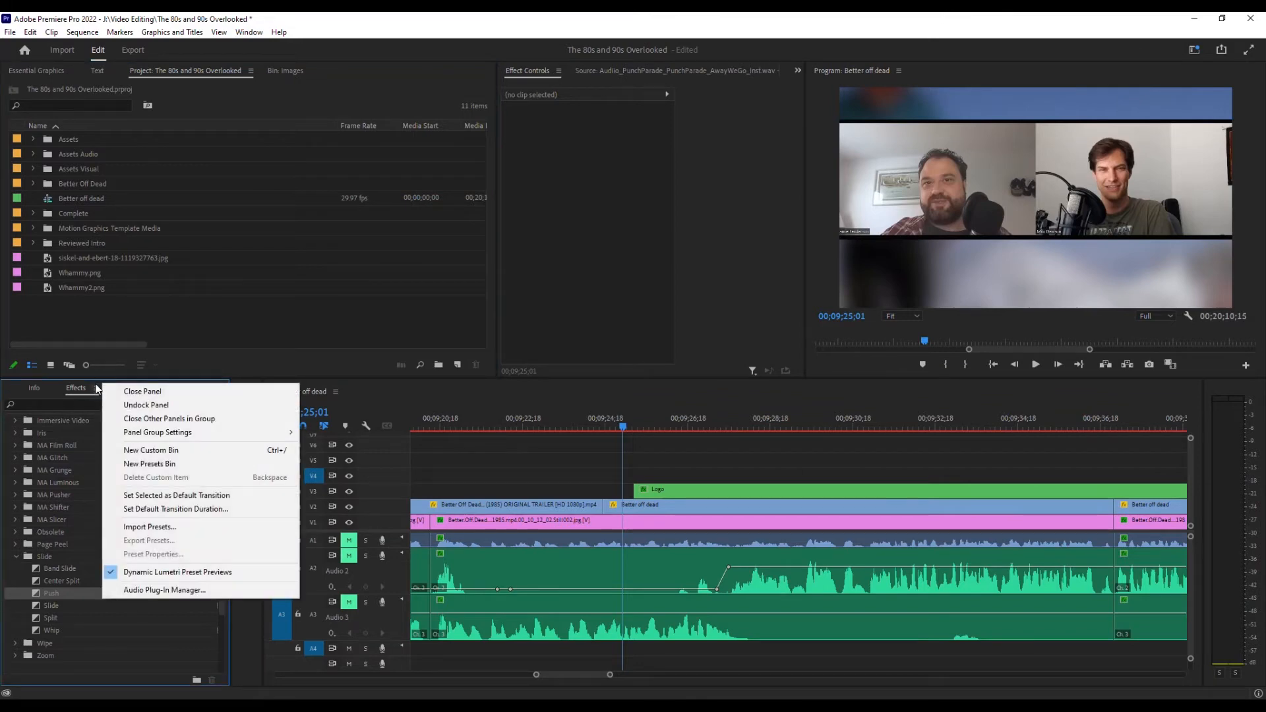
mouse_move(176, 509)
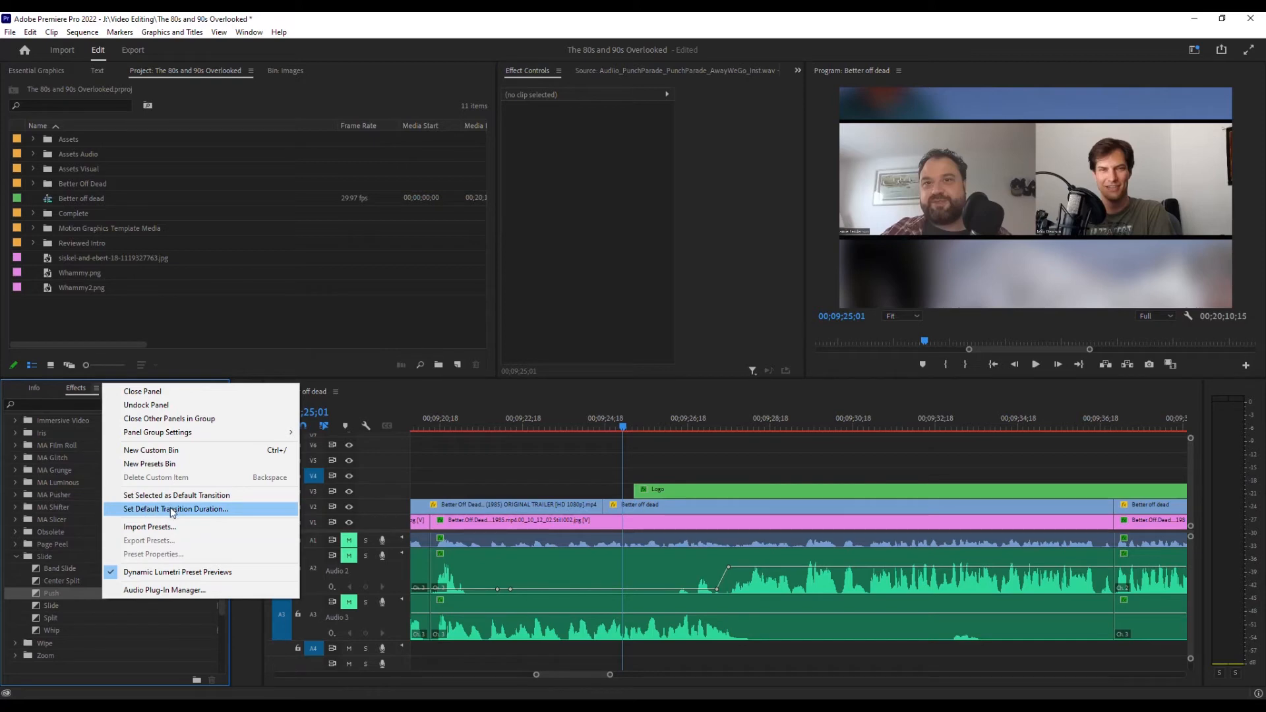
- Set Video Transition Default Duration to 0.50 Seconds in Timeline preferences and confirm
click(176, 509)
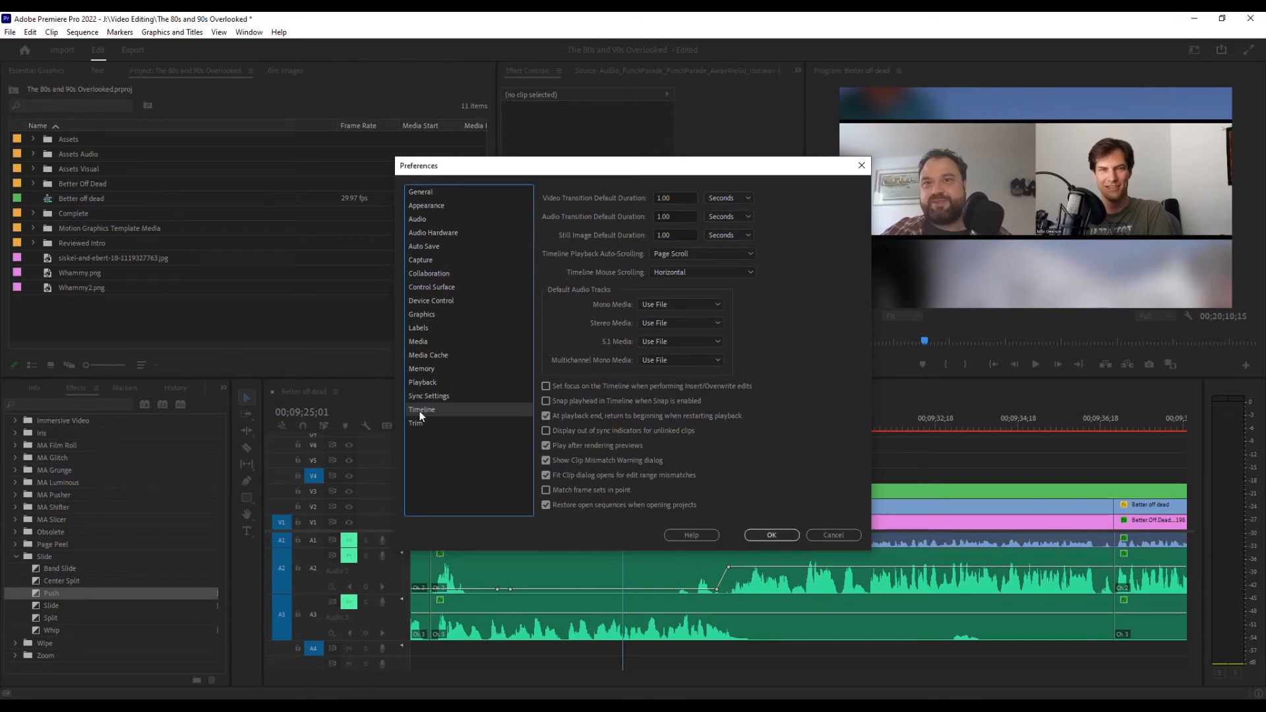
mouse_move(549, 214)
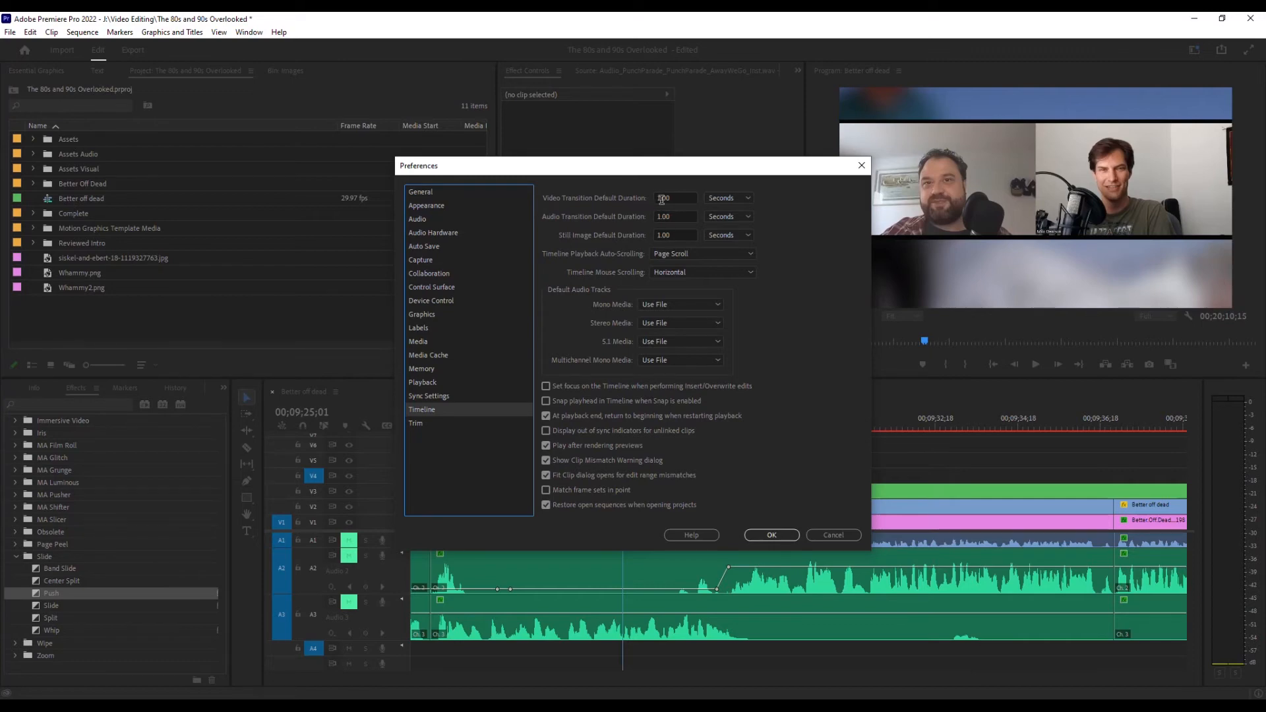
click(675, 198)
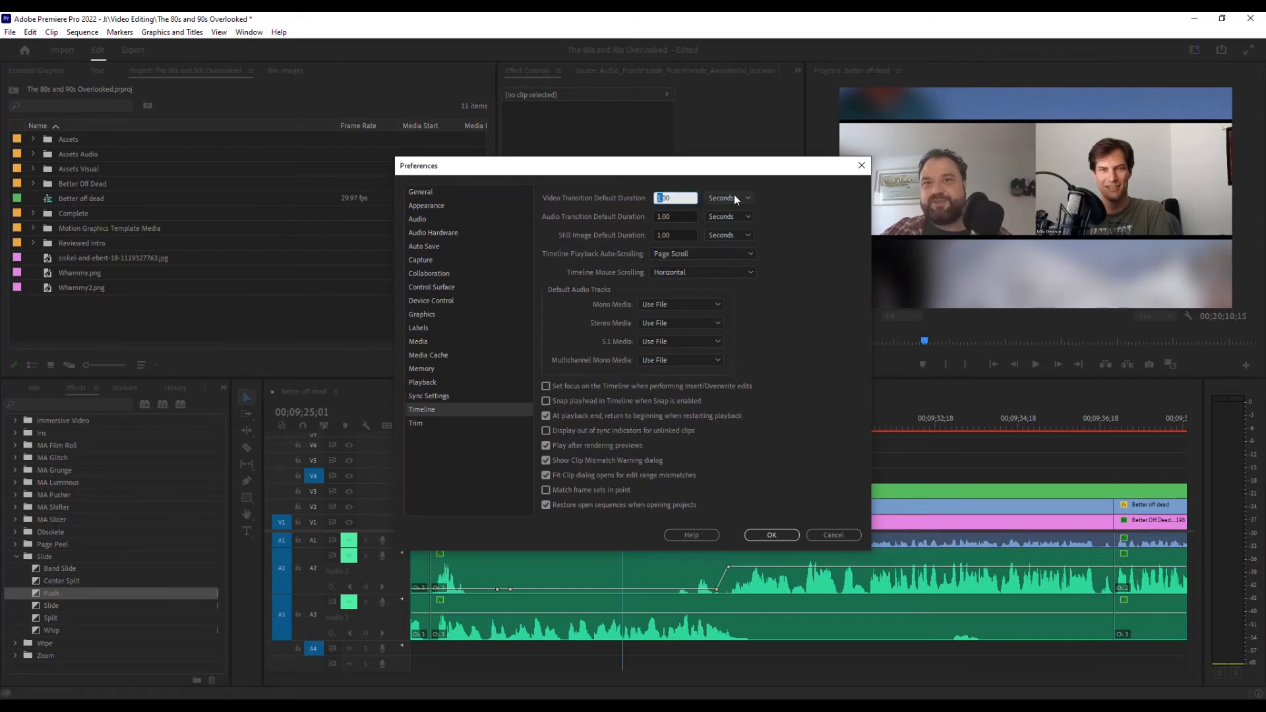
click(728, 198)
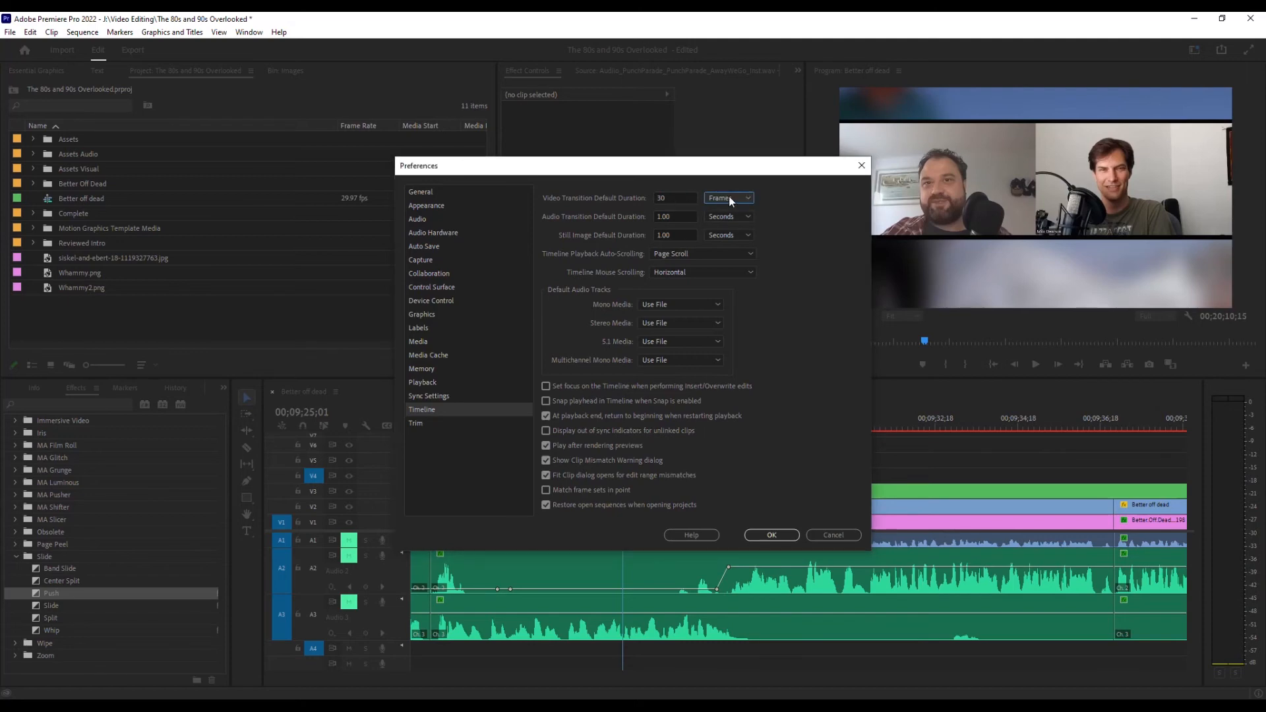
click(727, 198)
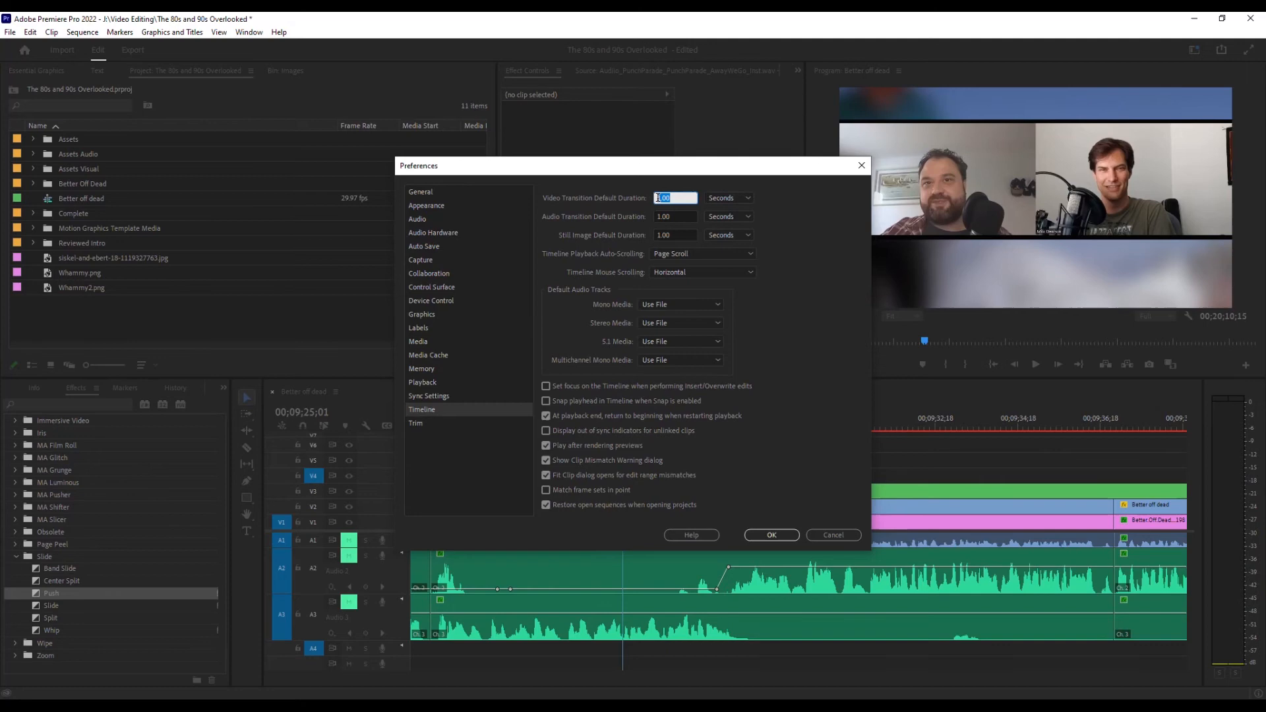
text(0.)
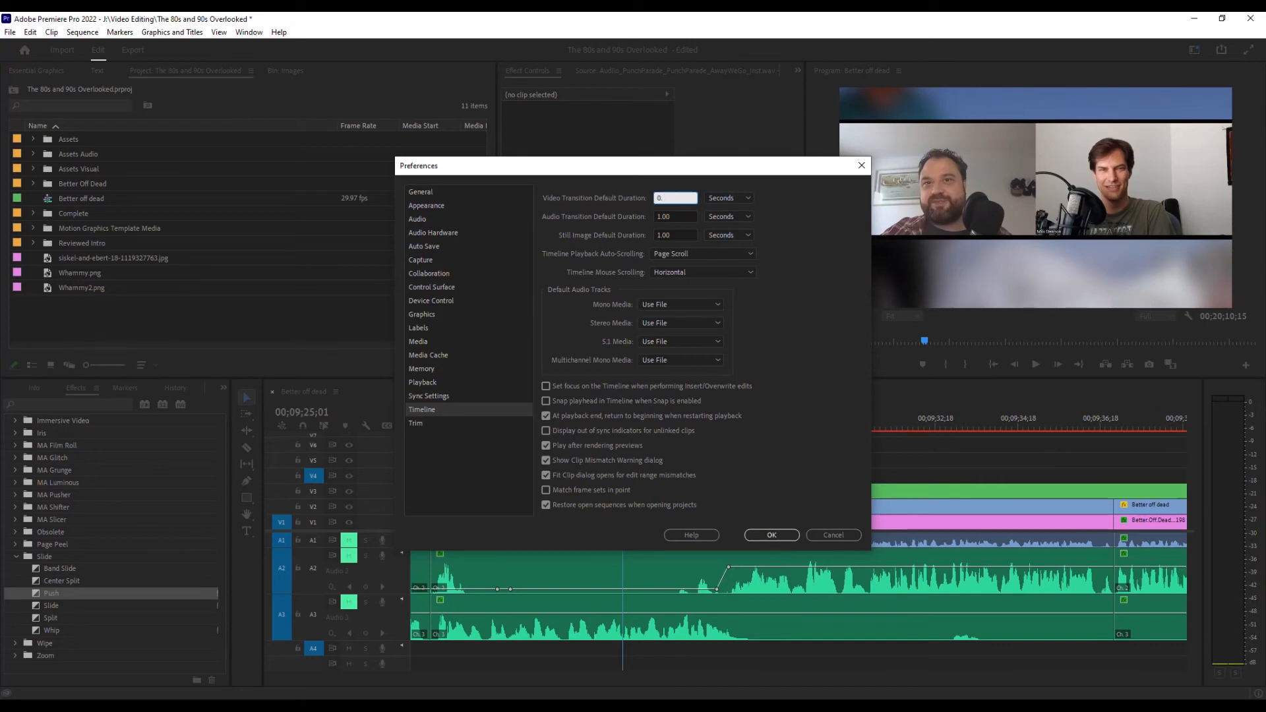
text(0.50)
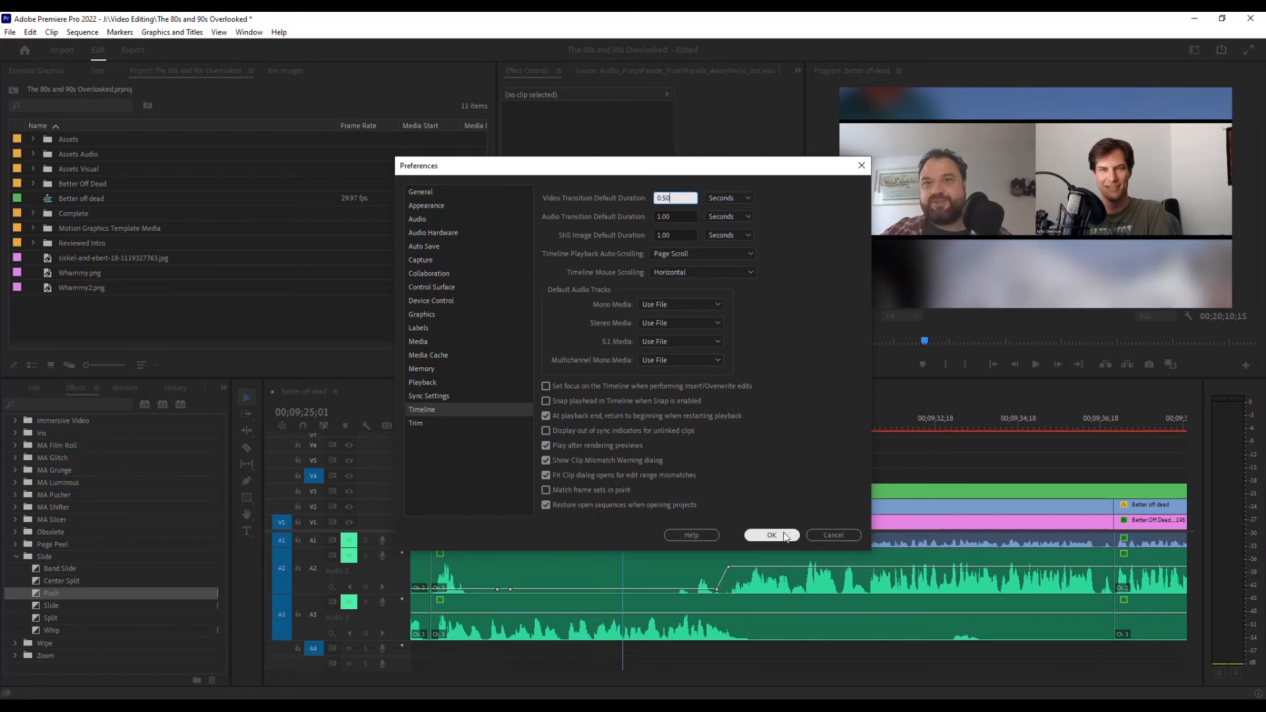
click(772, 535)
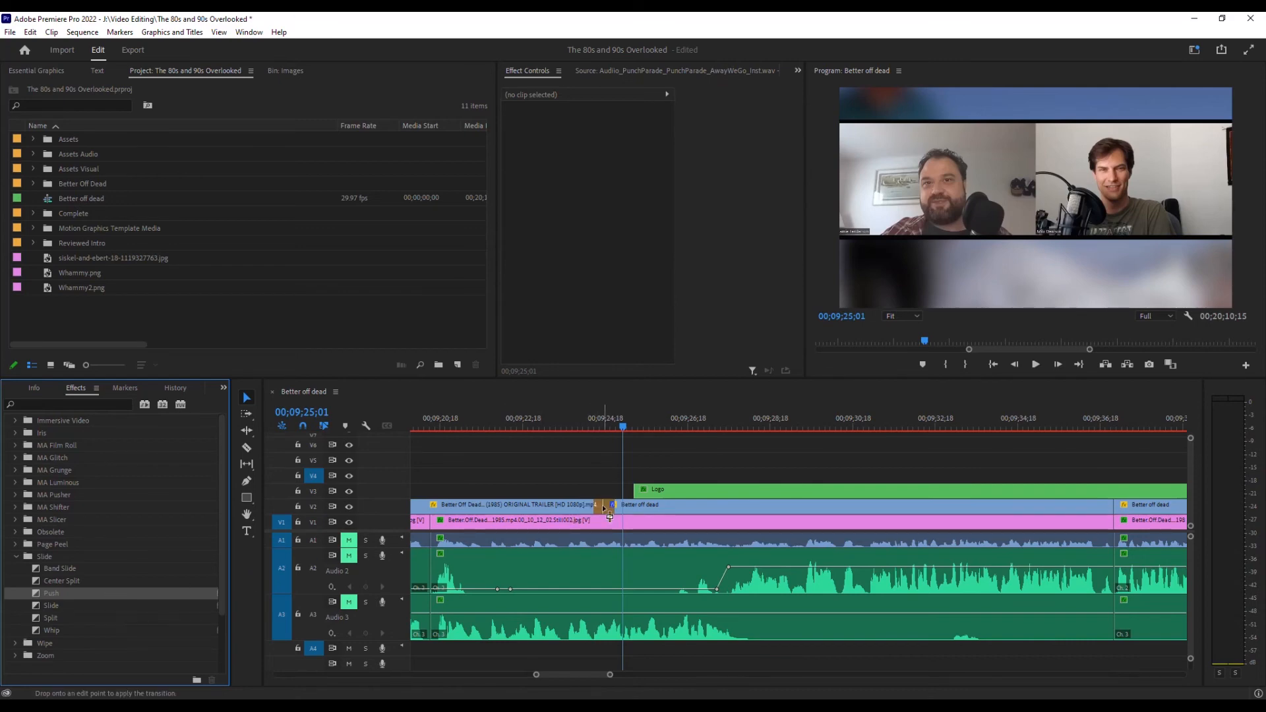
- Drop Push then Slide onto the cut before Better Off Dead at the shorter default length
click(605, 505)
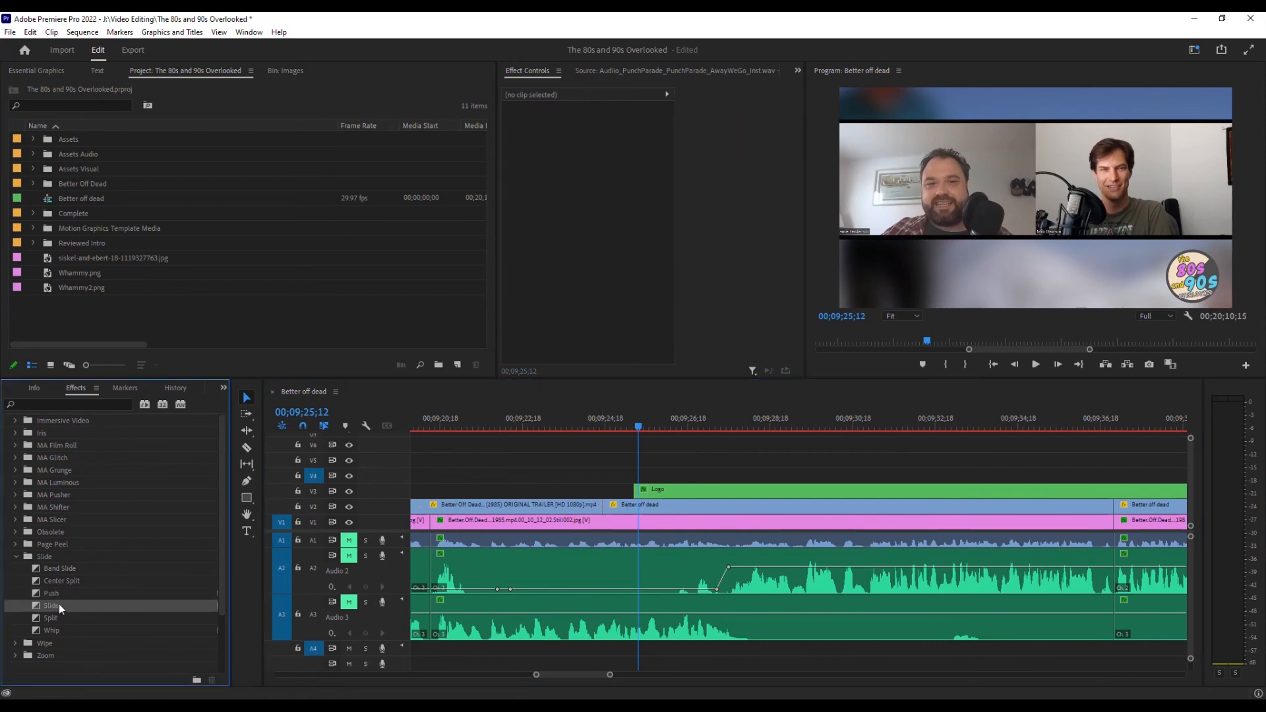
drag(52, 606, 606, 513)
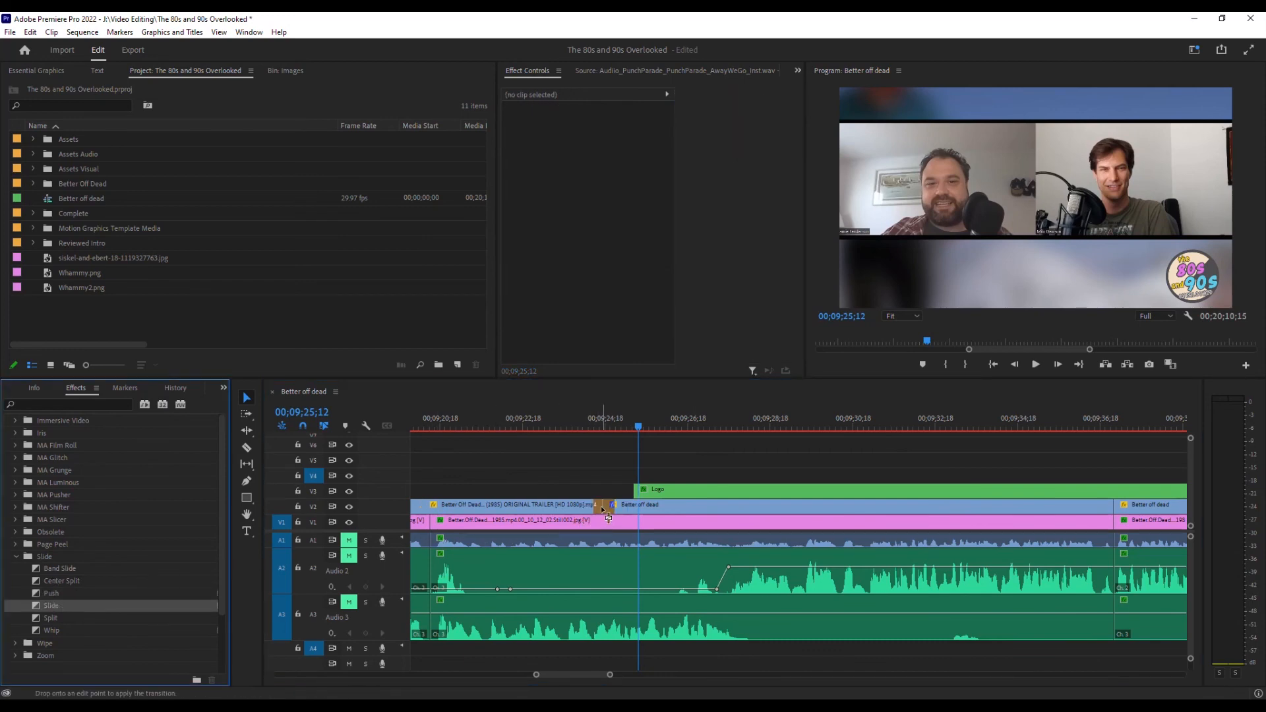